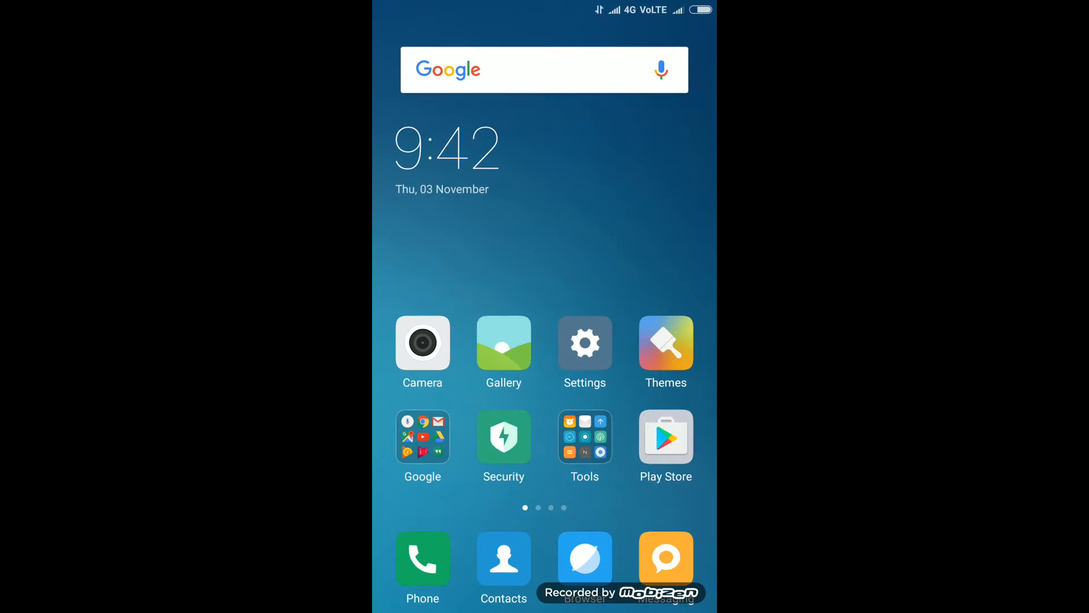
# - Go from the home screen into Settings and its System apps list toward Camera
pyautogui.click(584, 342)
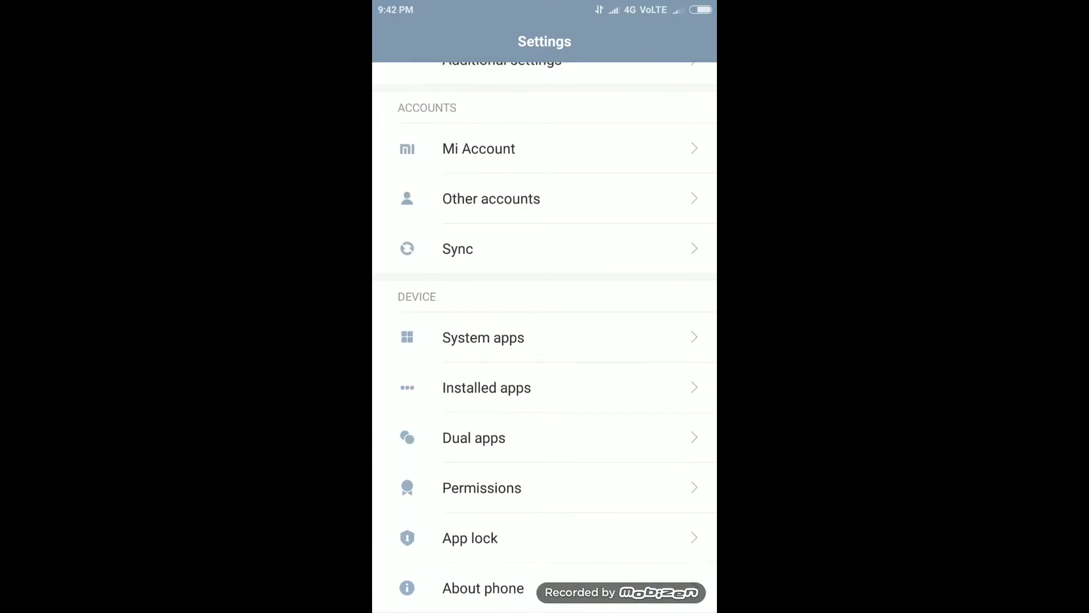
pyautogui.click(483, 337)
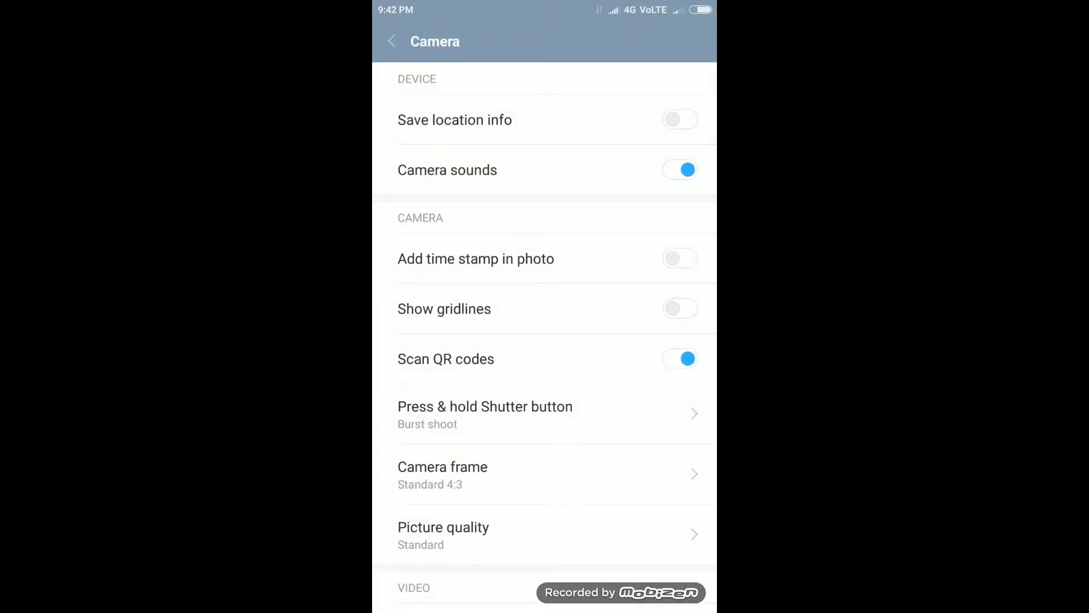
# - Scroll the Camera settings and toggle Scan QR codes off then back on
pyautogui.scroll(3)
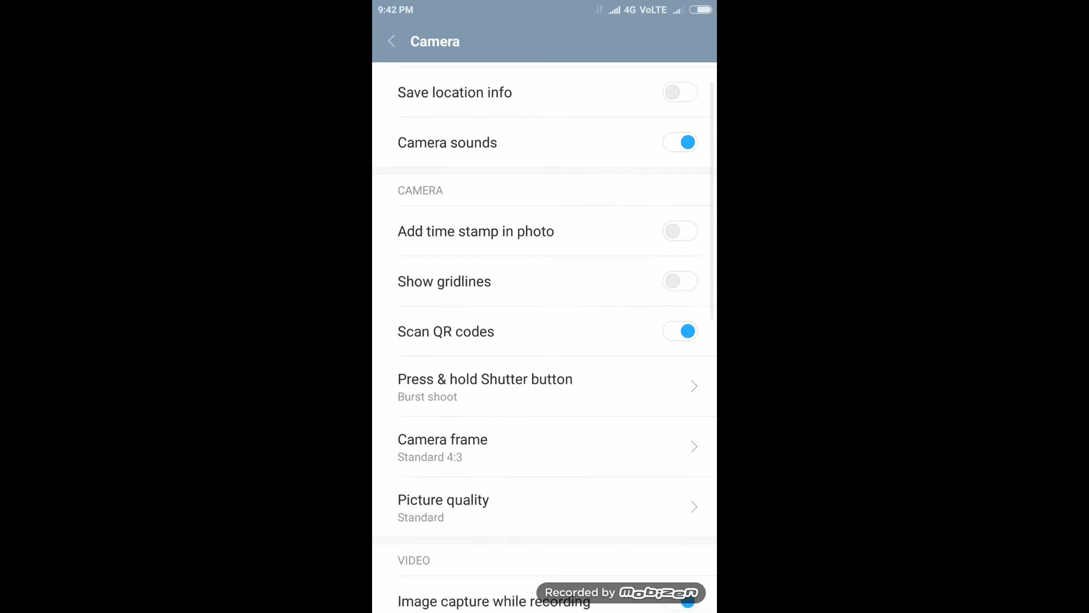
pyautogui.scroll(3)
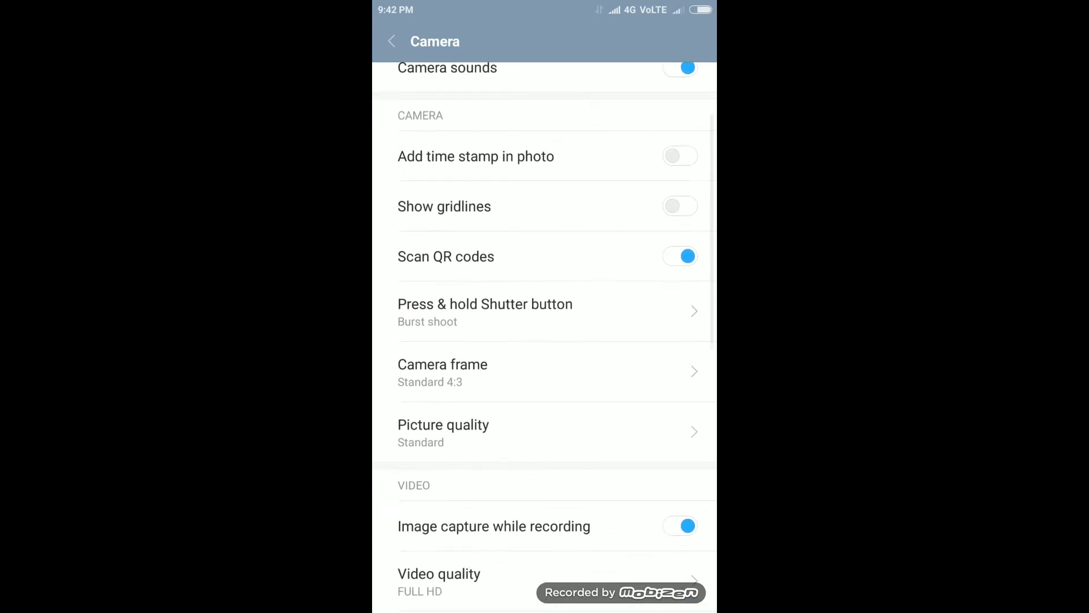
pyautogui.scroll(3)
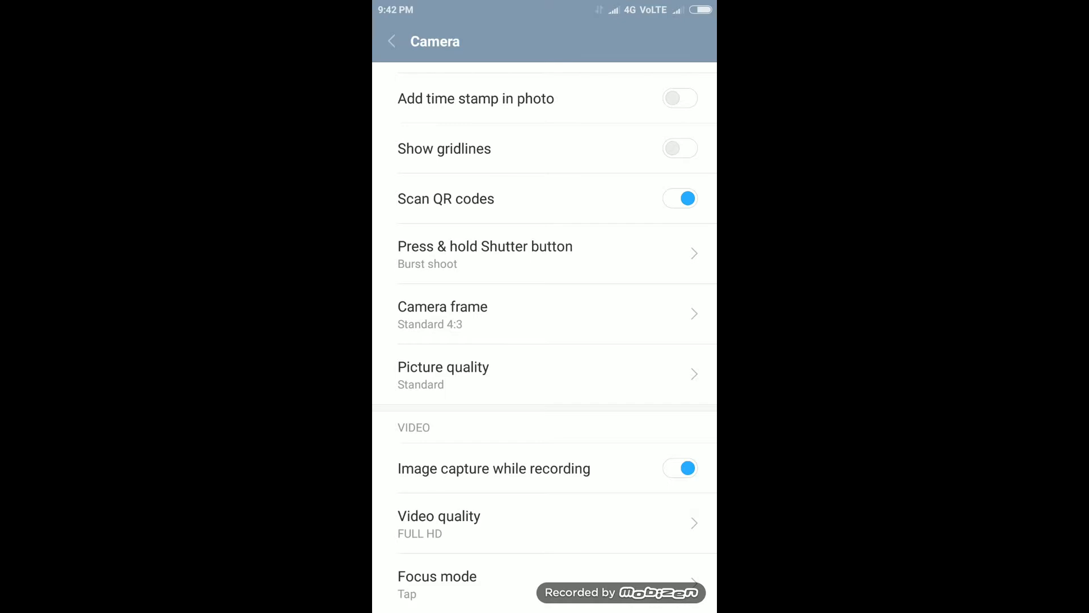
pyautogui.click(679, 198)
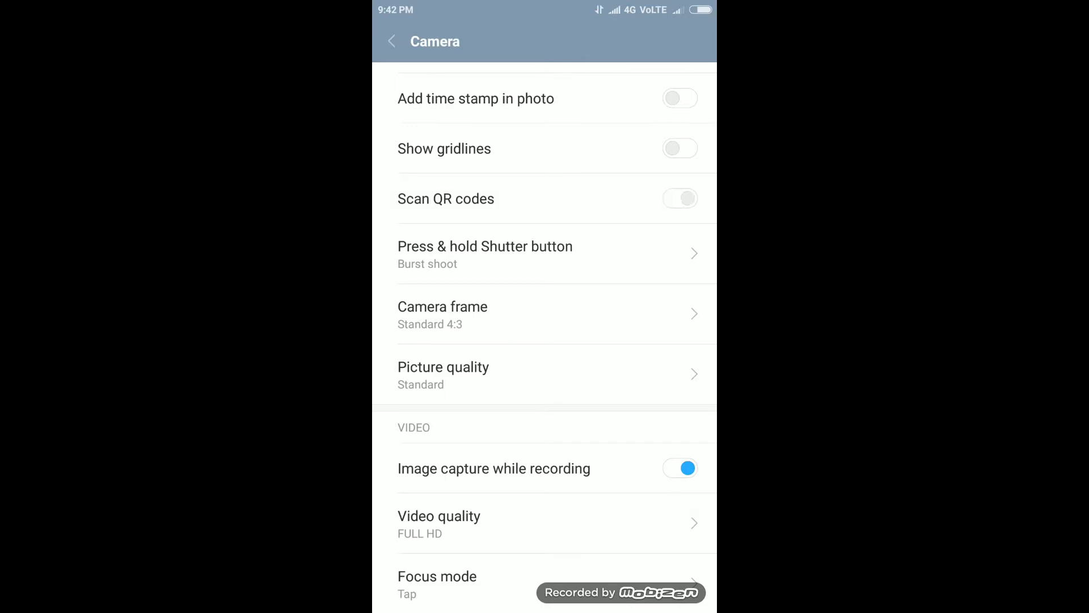
pyautogui.click(679, 198)
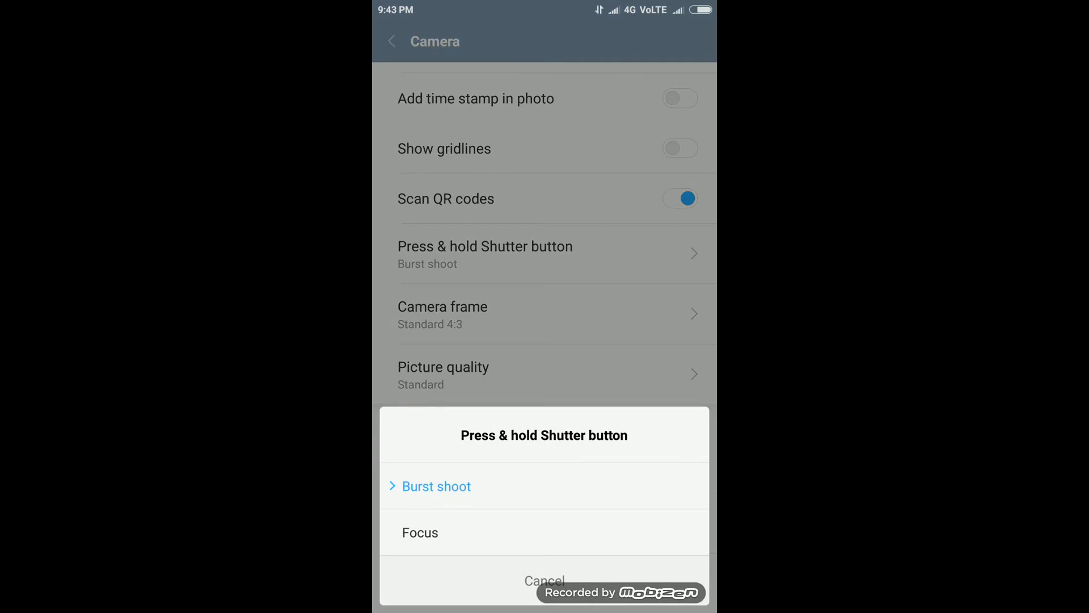
# - Keep Burst shoot for press-and-hold and leave Settings for the camera viewfinder
pyautogui.click(544, 580)
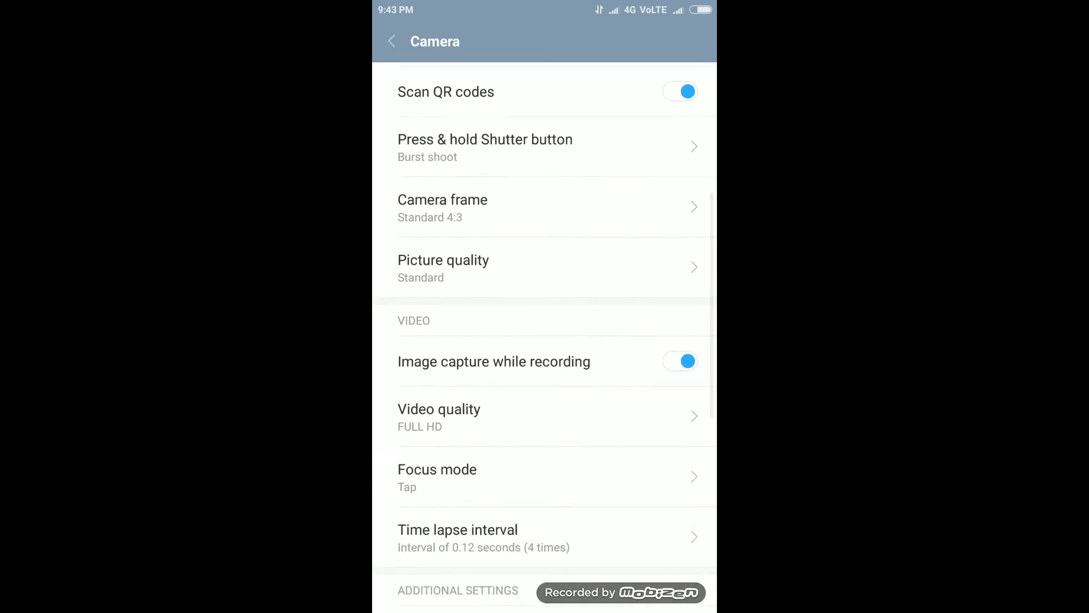
pyautogui.click(391, 41)
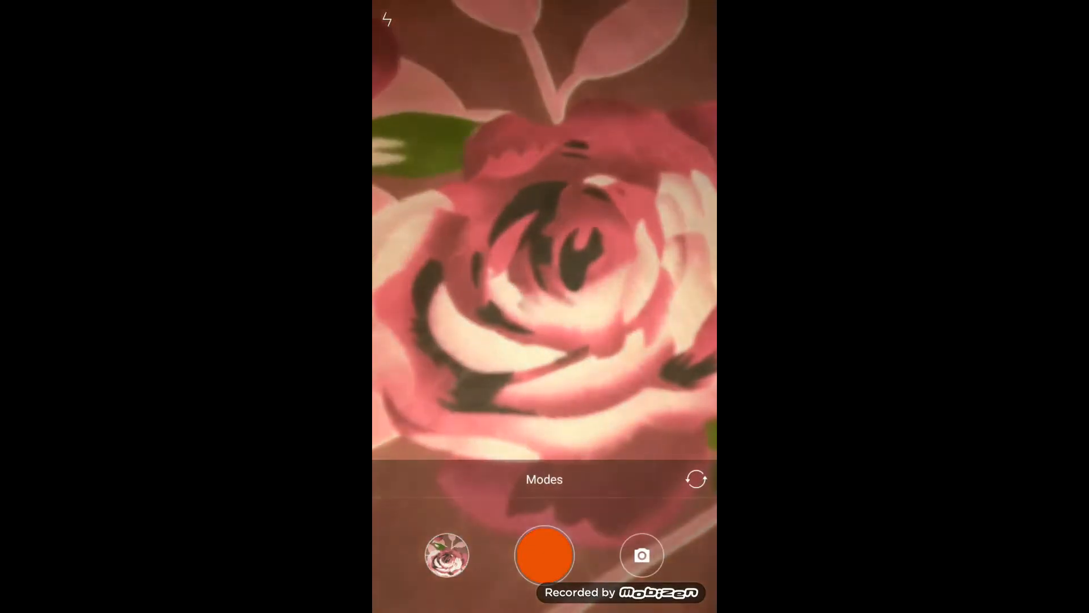
# - Attempt a video of the rose, dismiss the Can't record warning, and reopen Settings
pyautogui.click(544, 554)
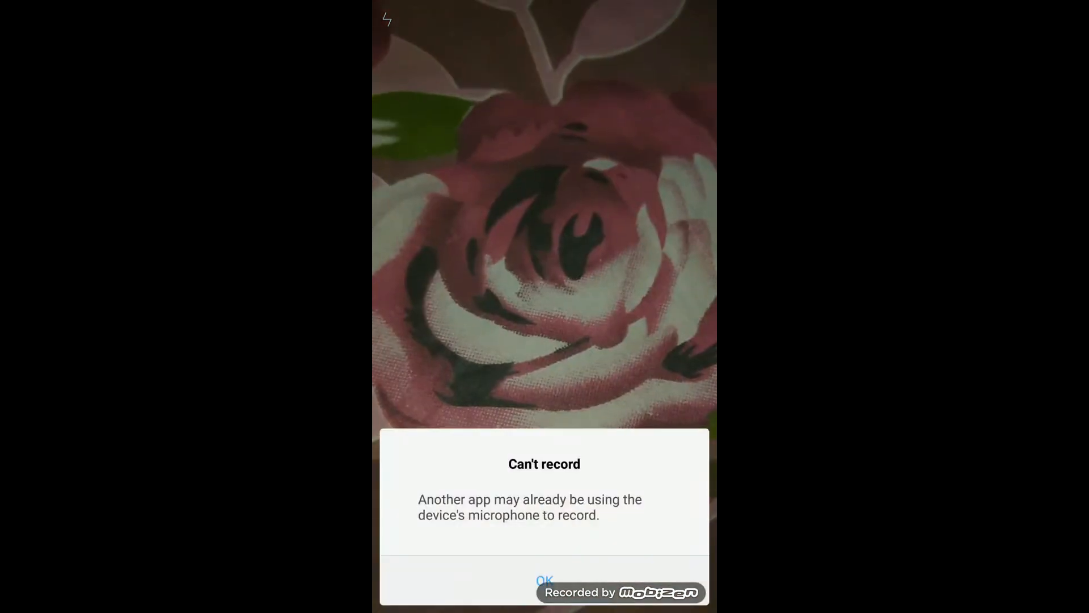
pyautogui.click(544, 579)
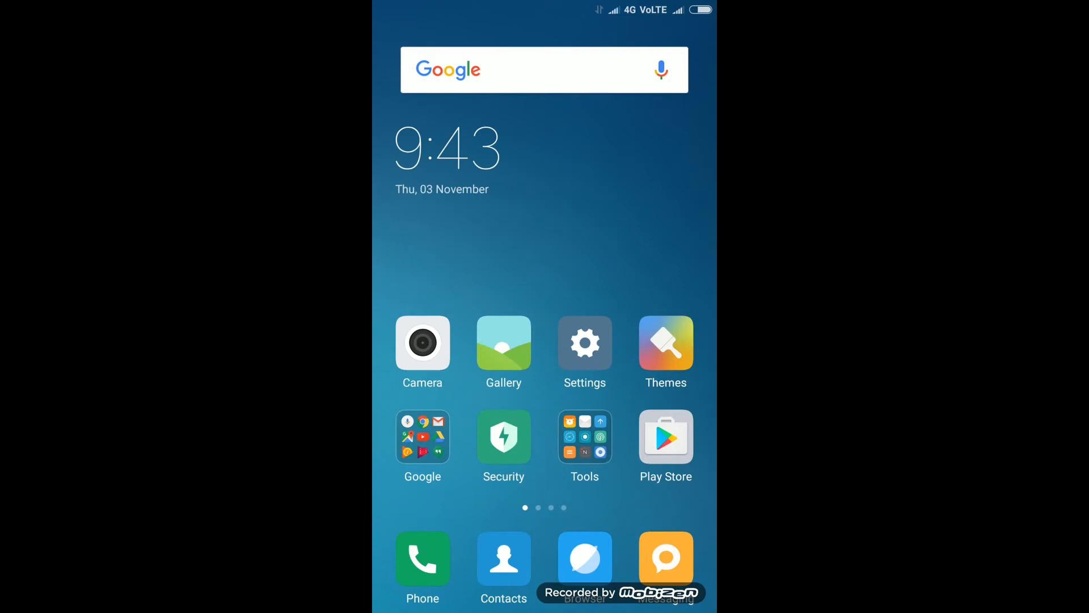
pyautogui.click(422, 341)
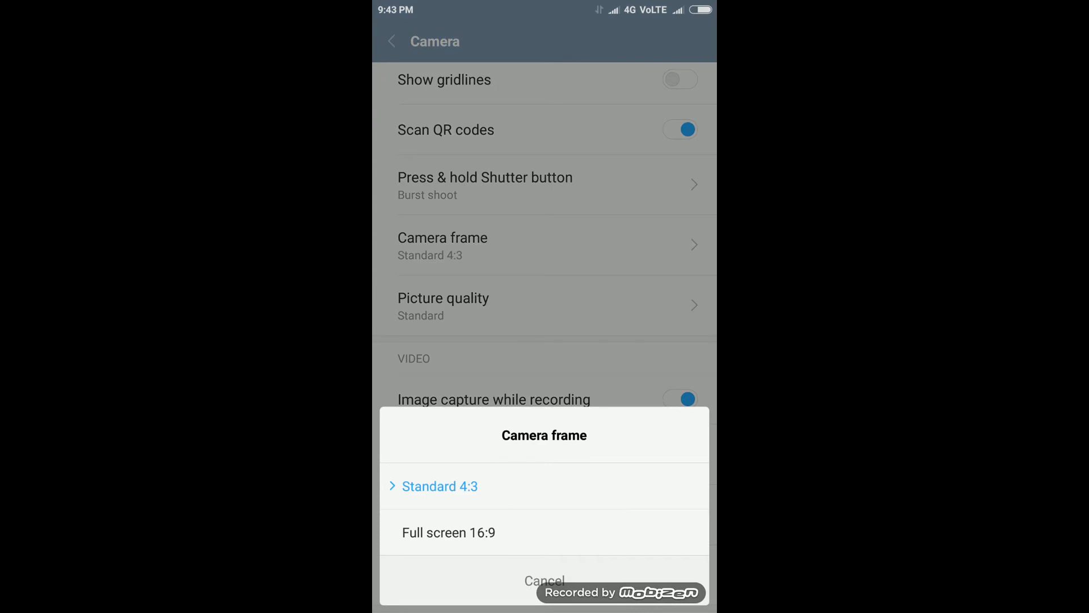
# - Leave Camera frame at Standard 4:3 and change Sharpness from Highest to Normal
pyautogui.click(544, 579)
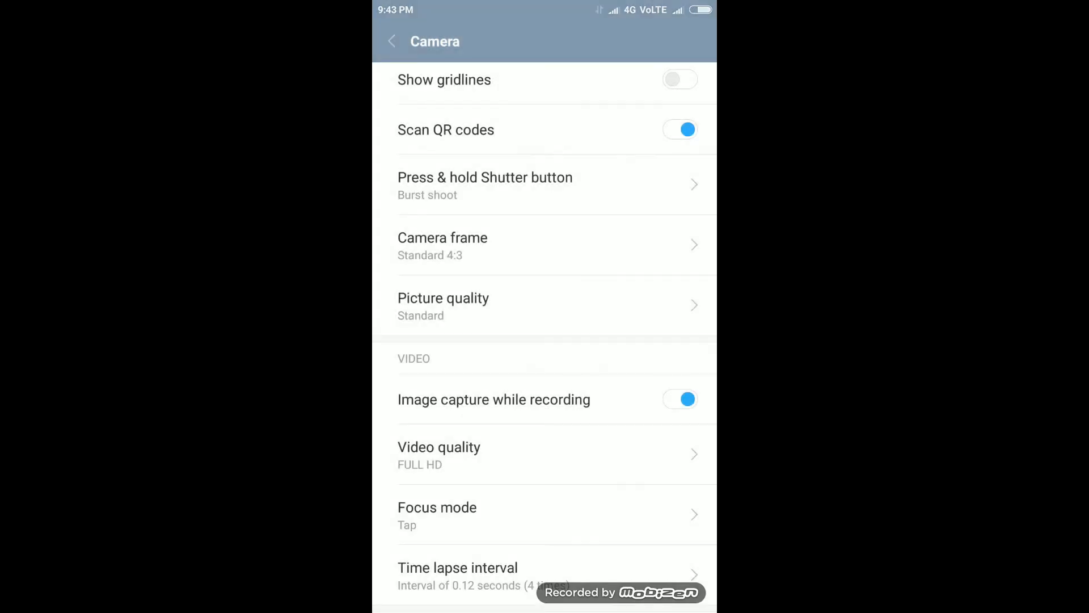
pyautogui.scroll(-3)
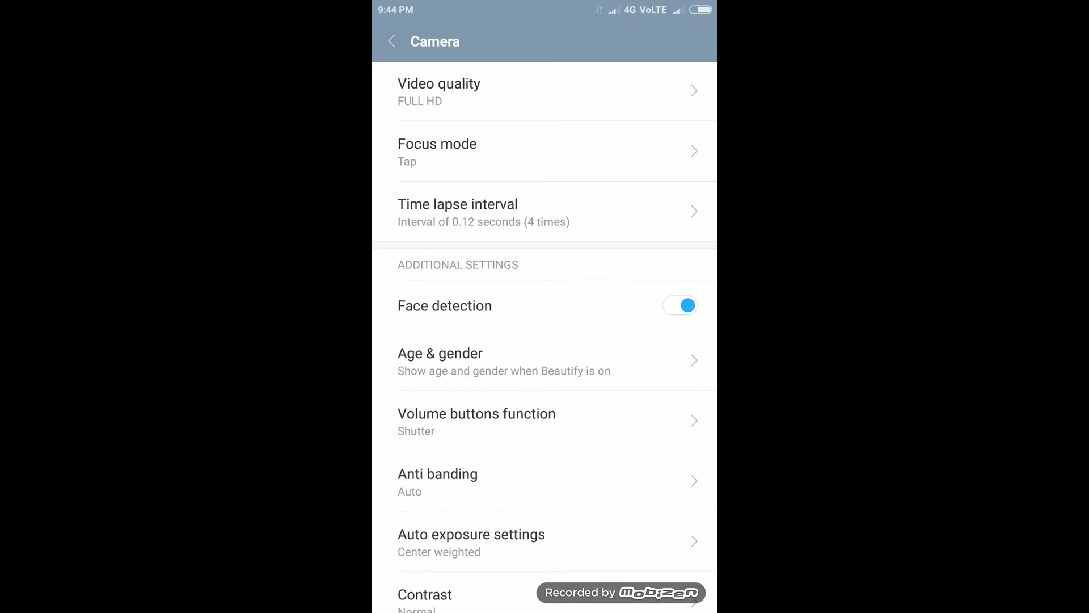
pyautogui.scroll(-3)
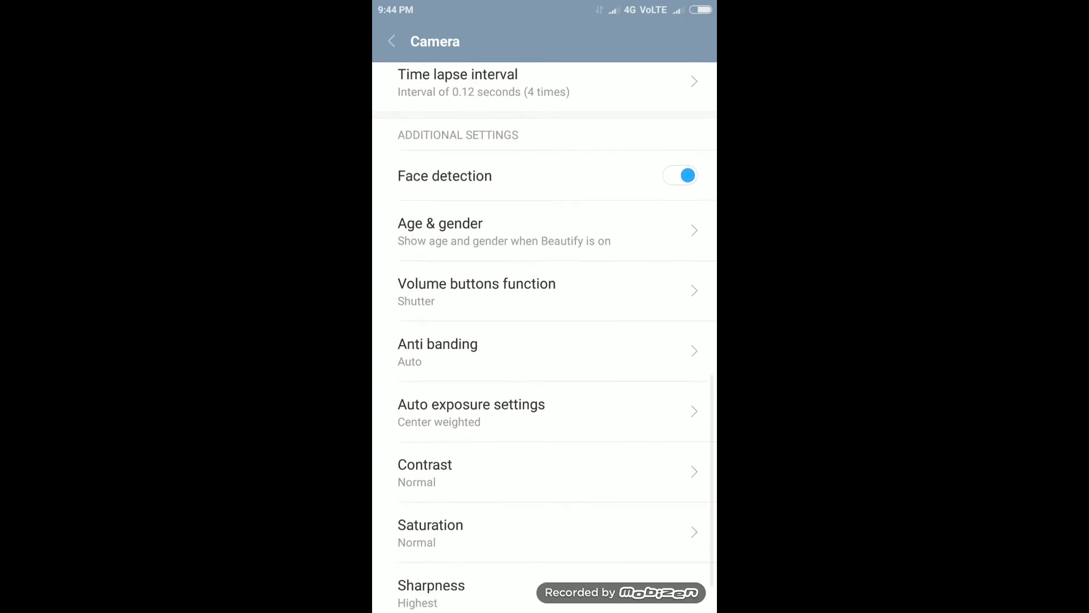
pyautogui.scroll(3)
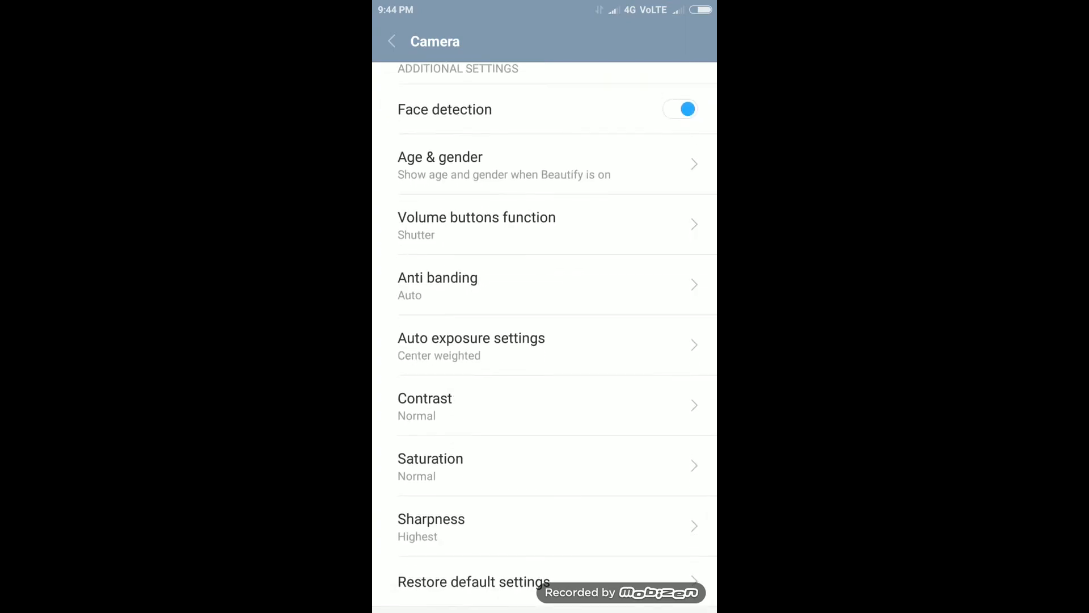
pyautogui.click(544, 405)
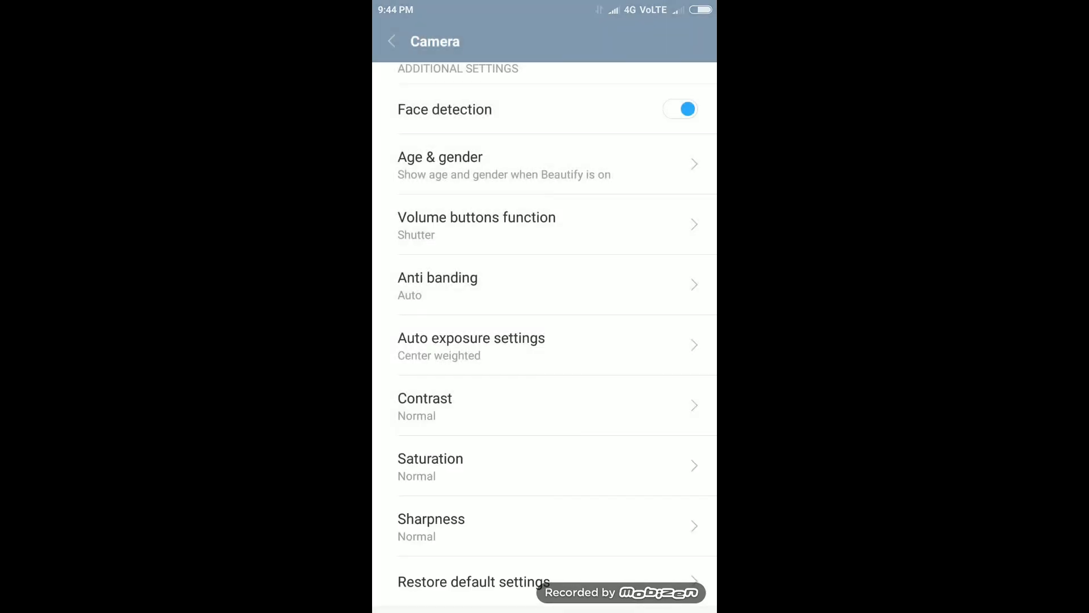
# - Back out of the camera settings and return to the home screen
pyautogui.scroll(3)
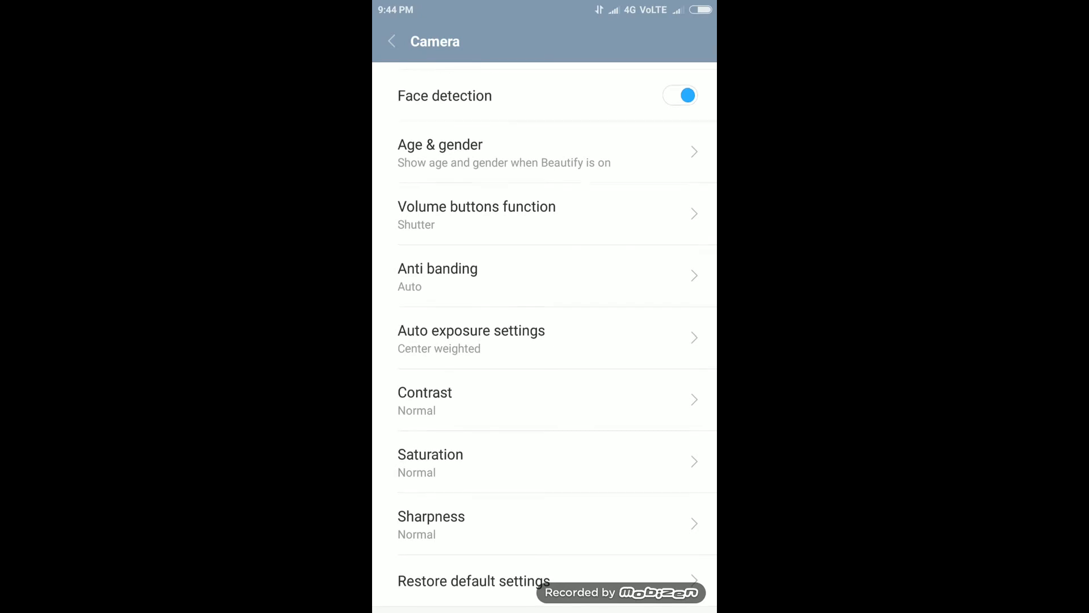
pyautogui.scroll(-3)
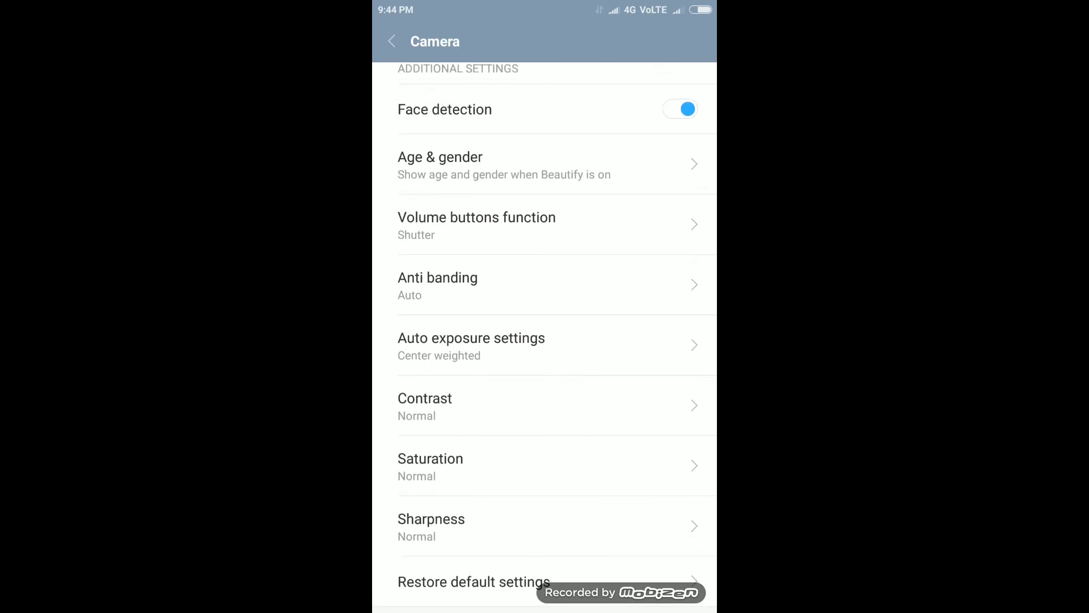
pyautogui.click(390, 40)
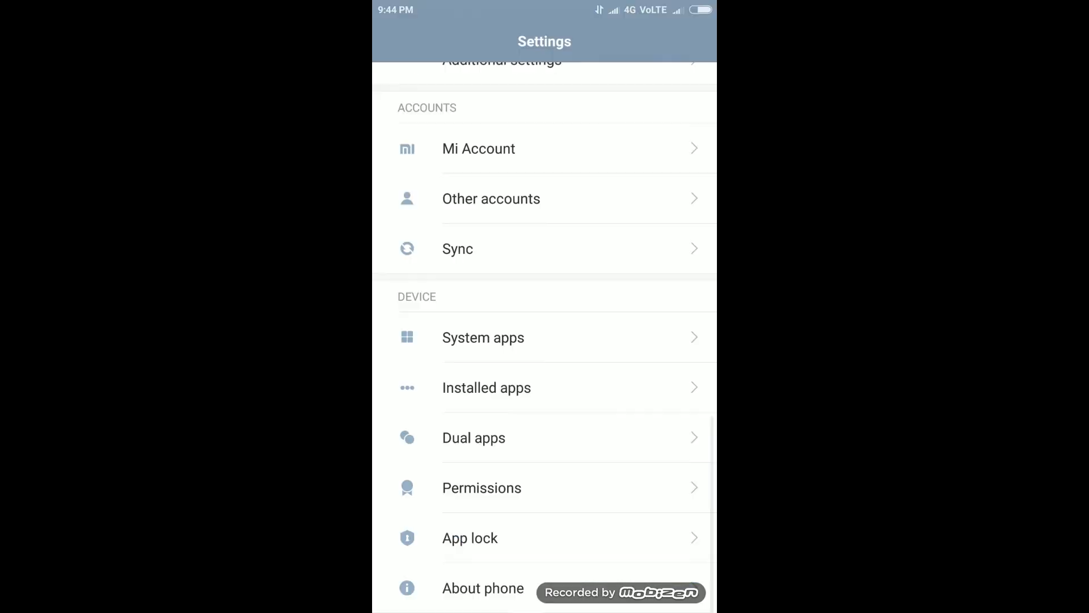
pyautogui.press('home')
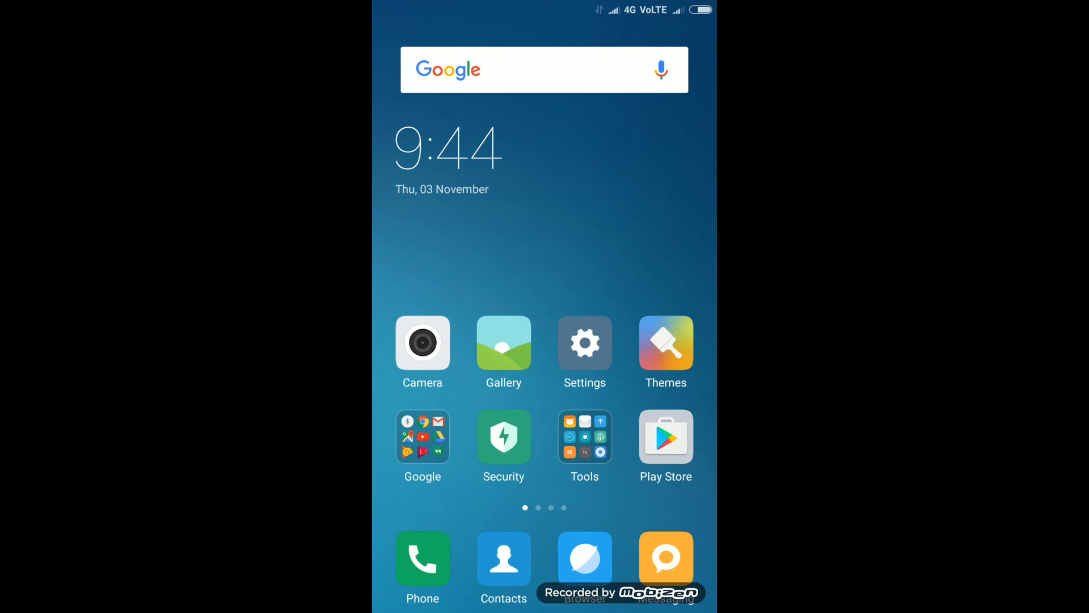
# - Launch the camera and view the latest rose photo dated 3 November 2016
pyautogui.click(422, 341)
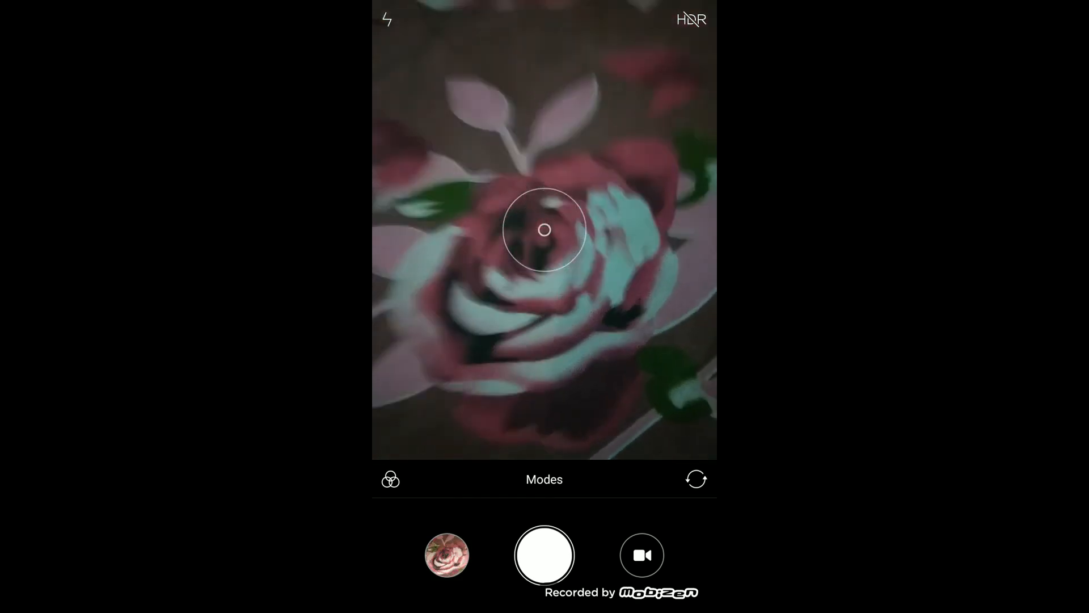
pyautogui.click(446, 554)
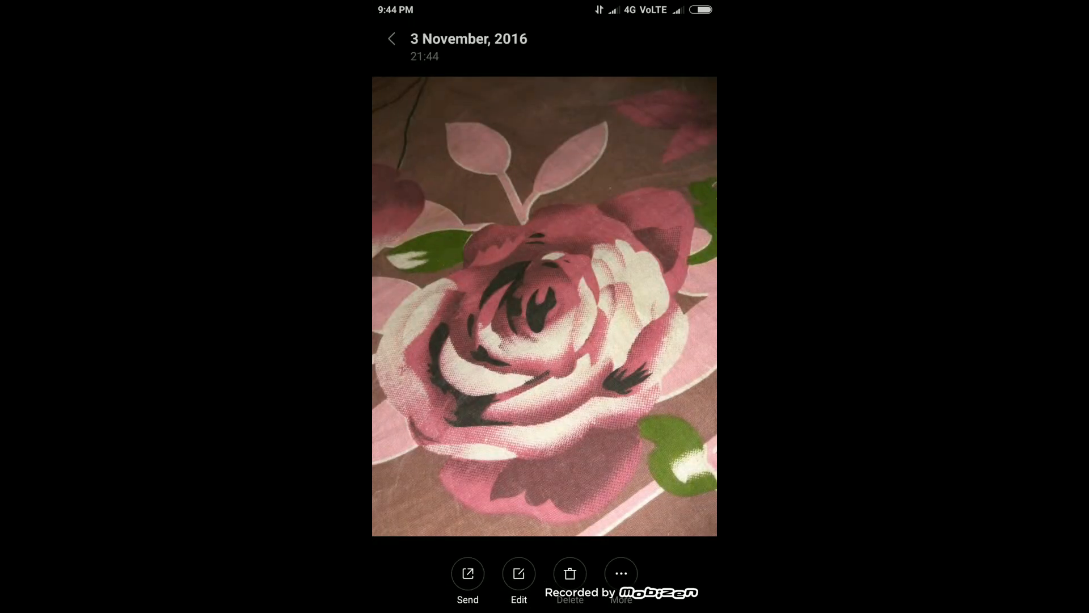